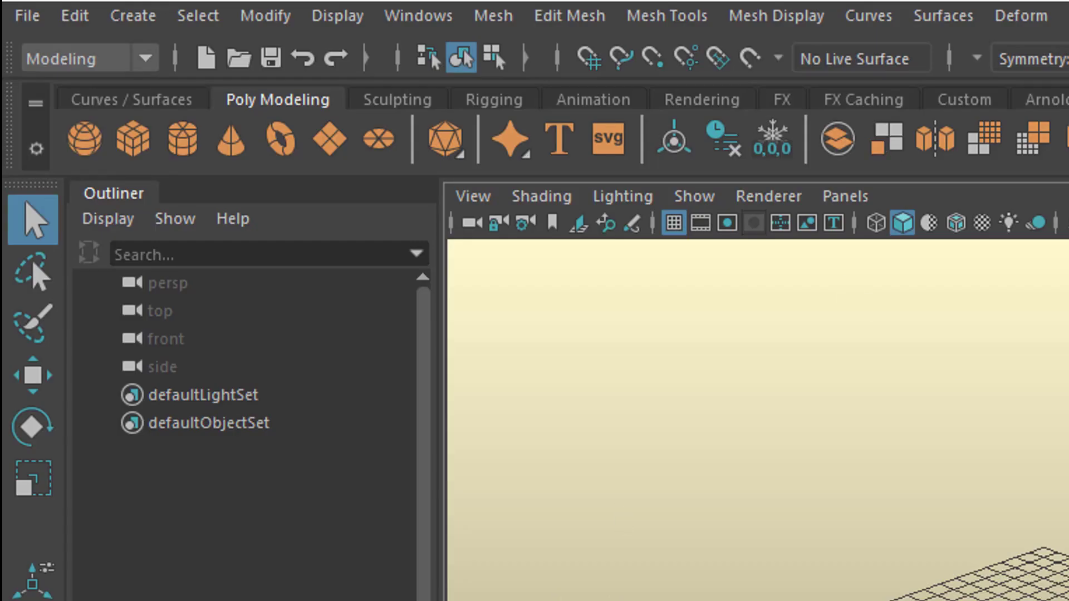
# Step: Switch back to the Poly Modeling shelf and create polygon cone pCone1 at the grid centre
pyautogui.click(131, 100)
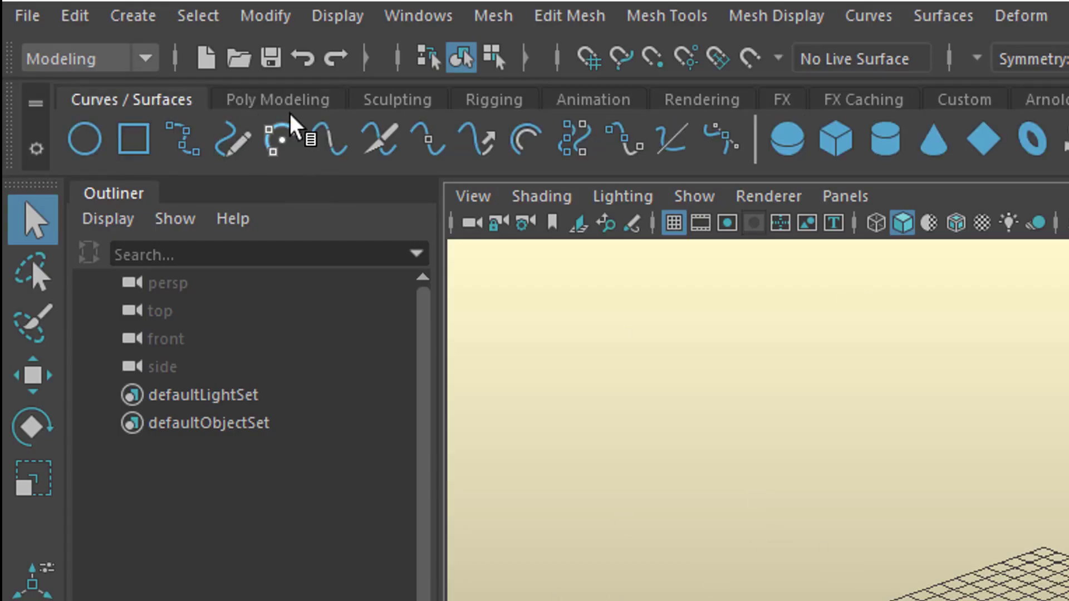
pyautogui.click(276, 100)
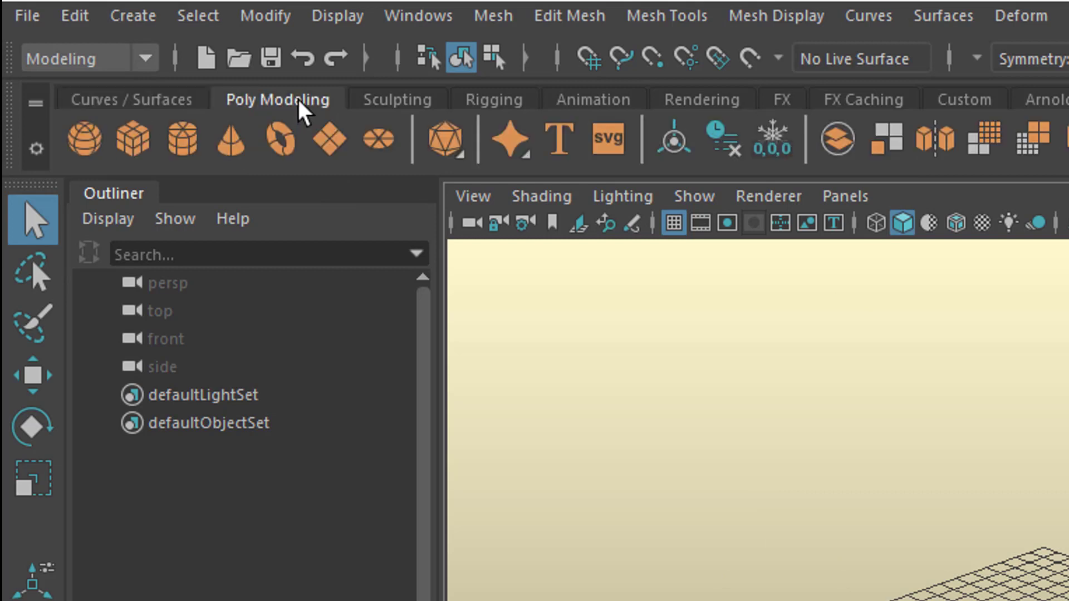
pyautogui.moveTo(647, 409)
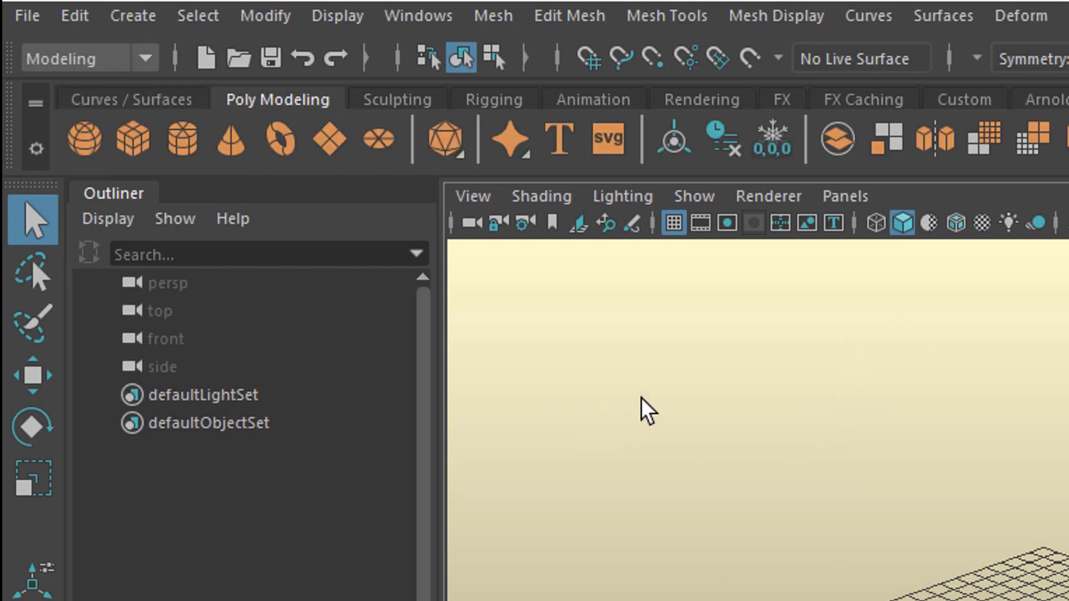
pyautogui.click(568, 15)
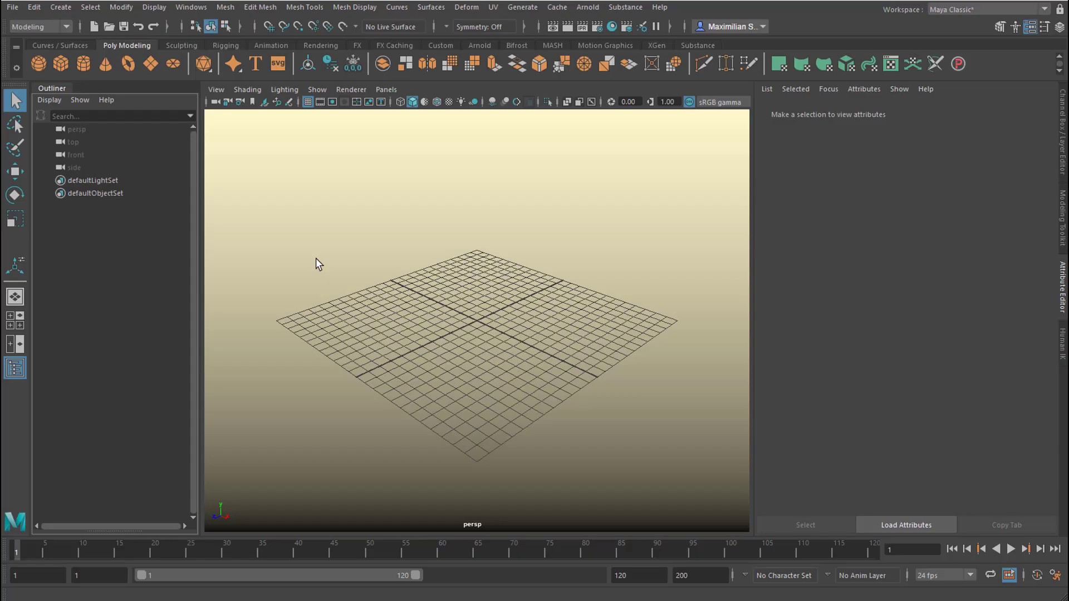
pyautogui.moveTo(106, 63)
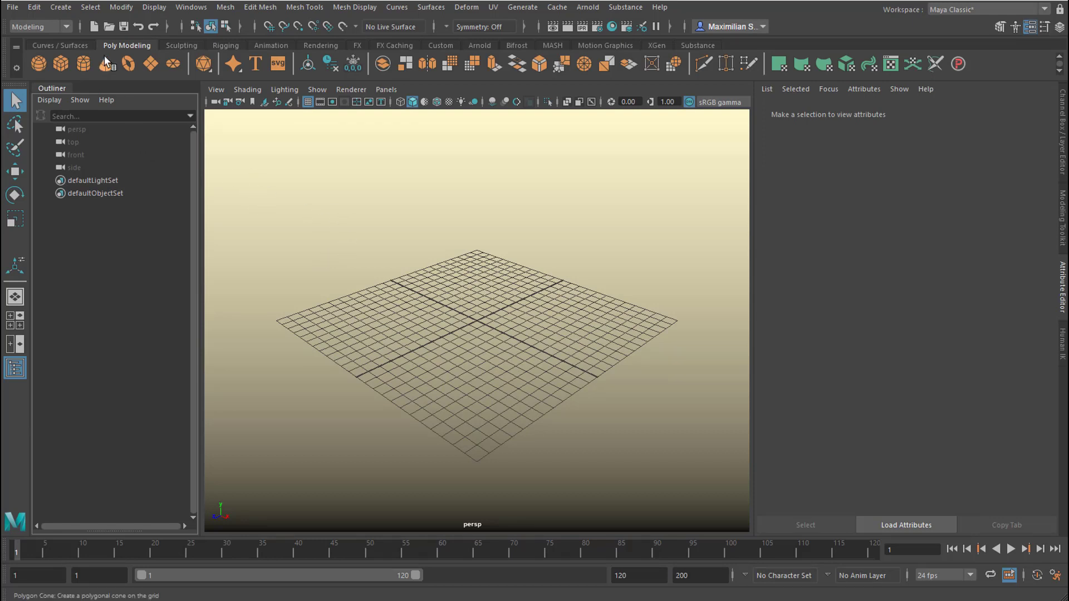
pyautogui.click(105, 64)
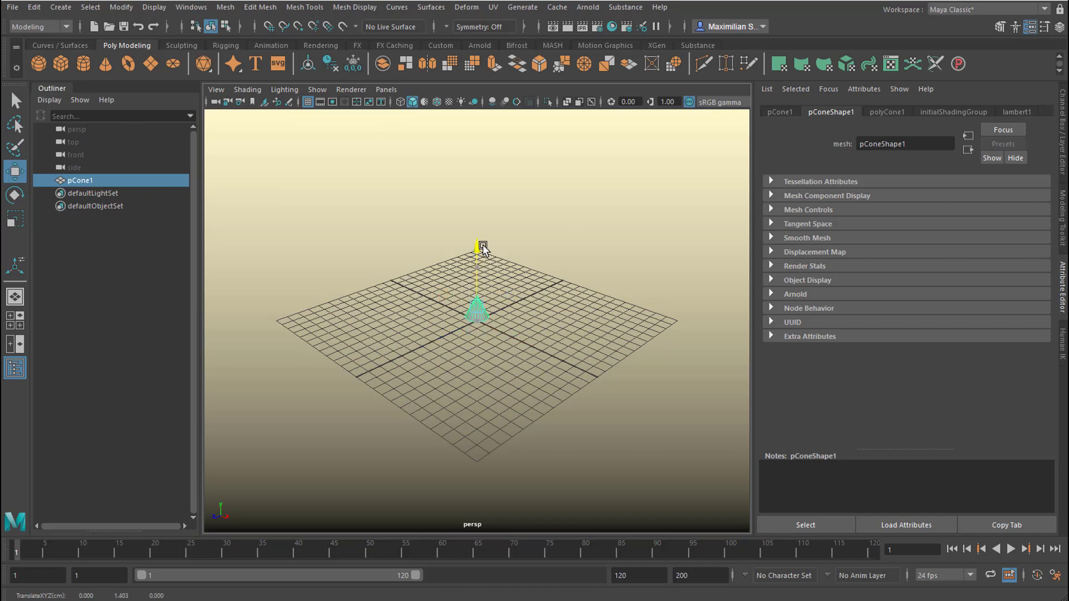
pyautogui.click(886, 112)
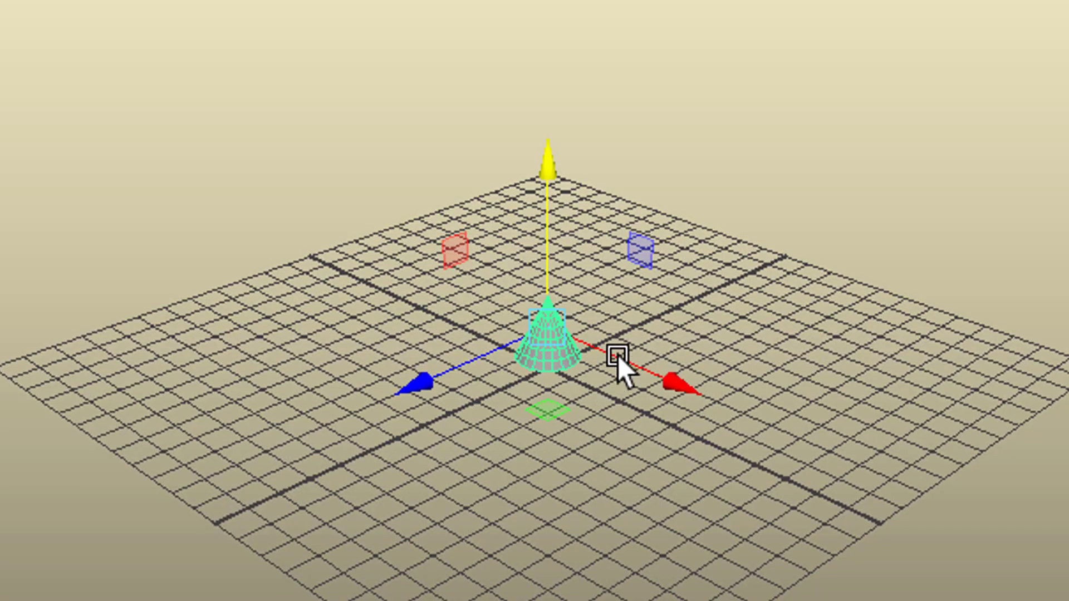
# Step: Zoom the viewport out around the cone
pyautogui.scroll(-3)
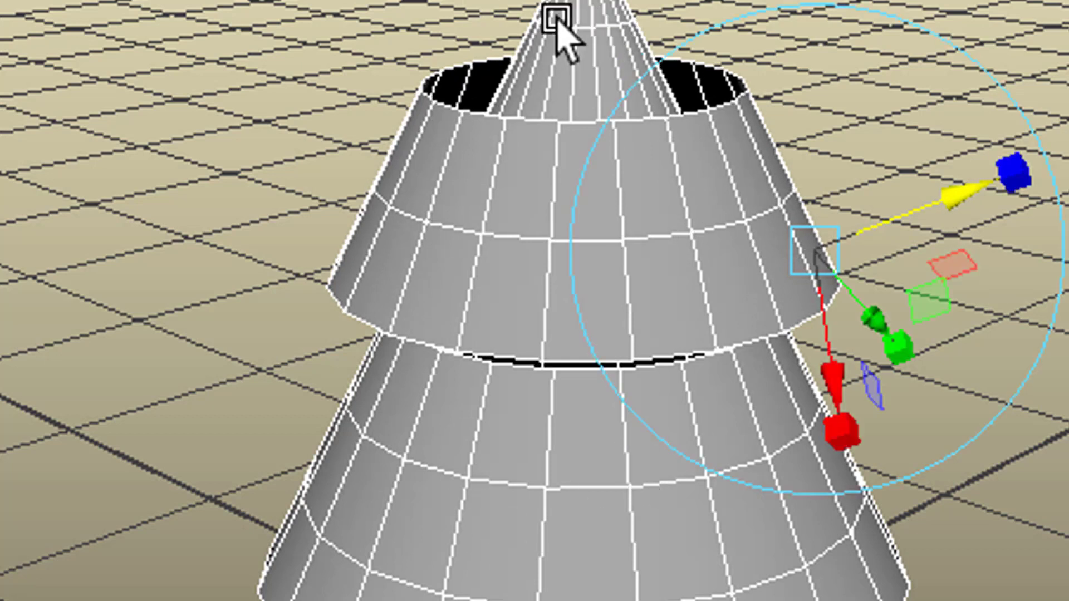
pyautogui.moveTo(480, 437)
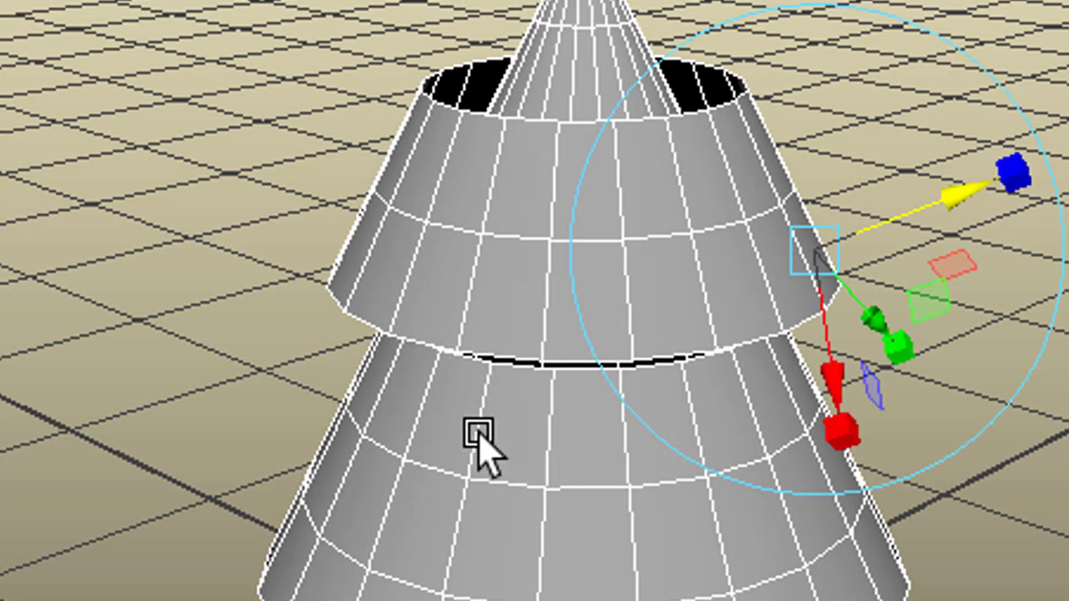
pyautogui.moveTo(995, 198)
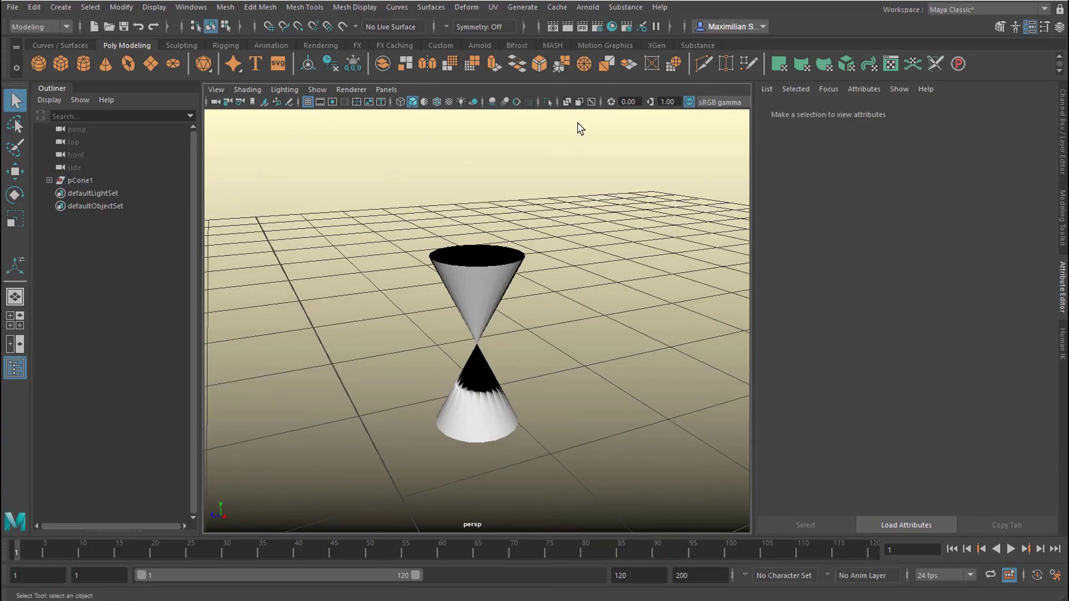
pyautogui.moveTo(361, 218)
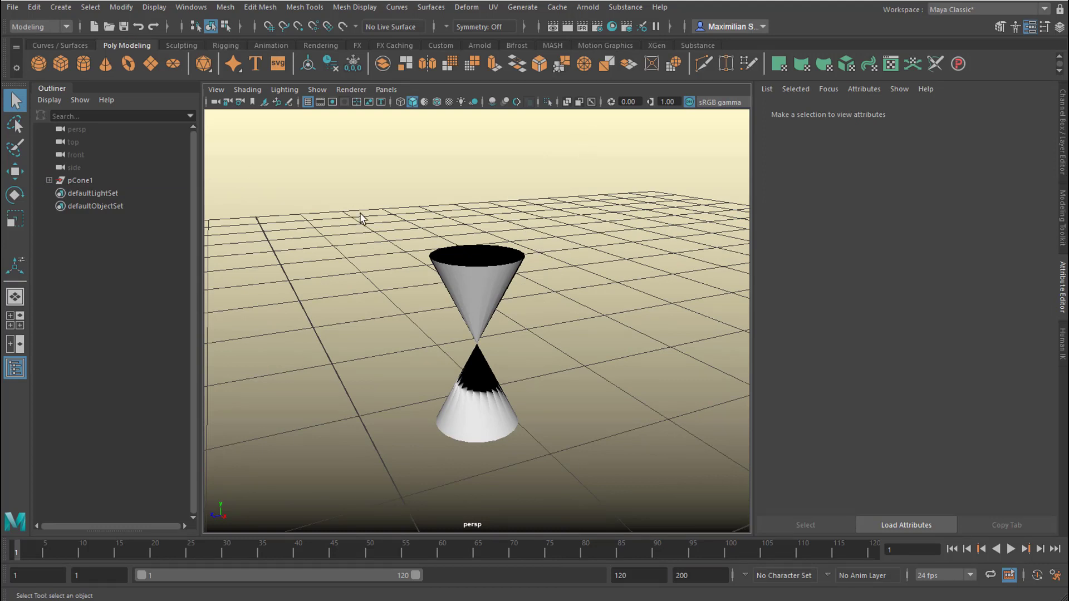
pyautogui.moveTo(182, 175)
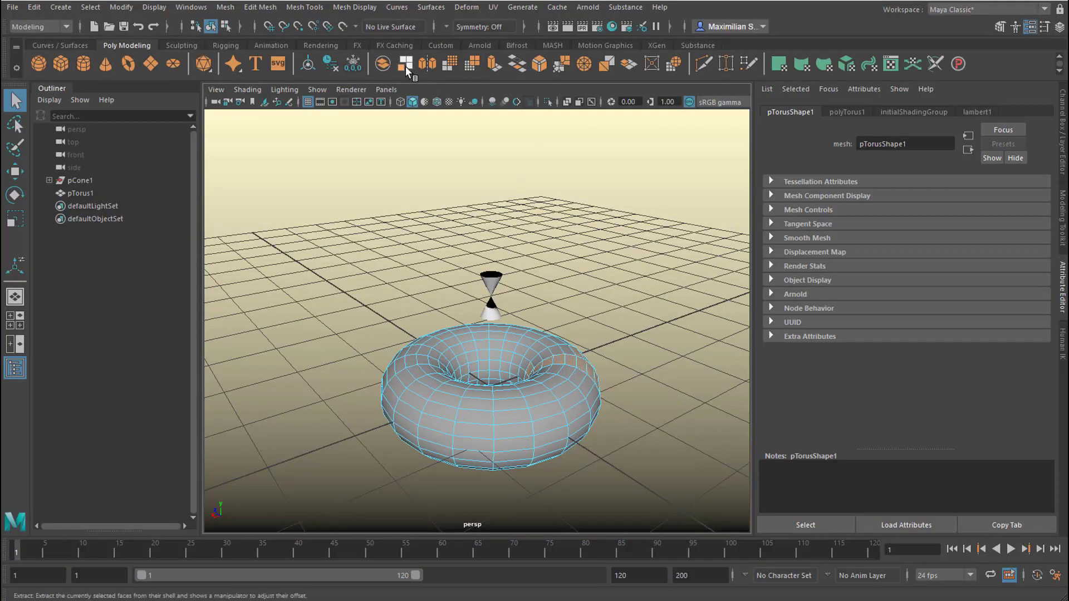
# Step: Extract the selected torus faces, return to Object Mode, and bring up pSphere1's selection menu
pyautogui.click(406, 64)
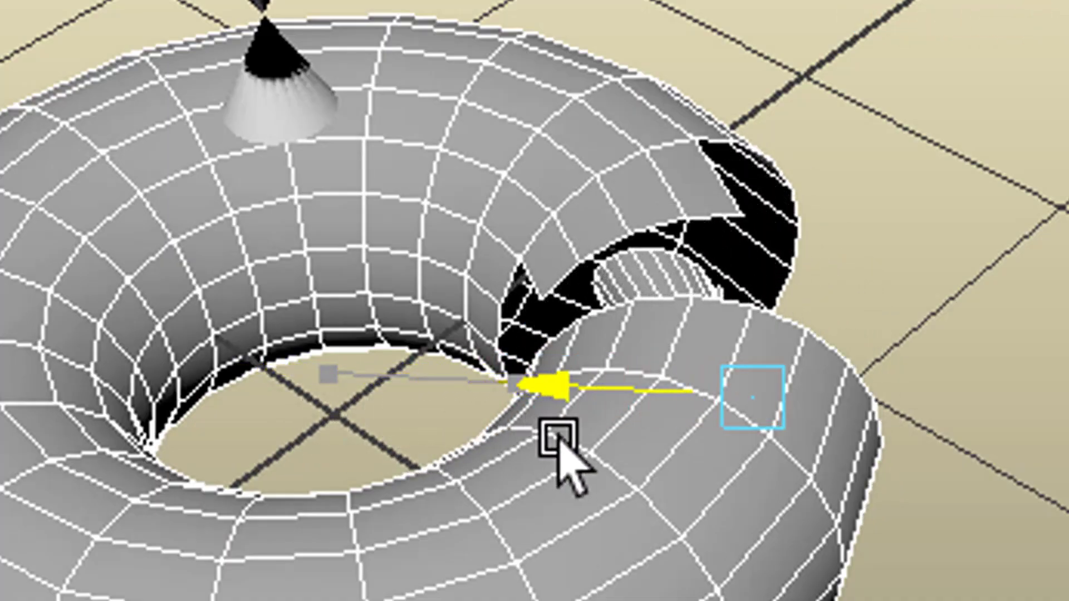
pyautogui.rightClick(562, 443)
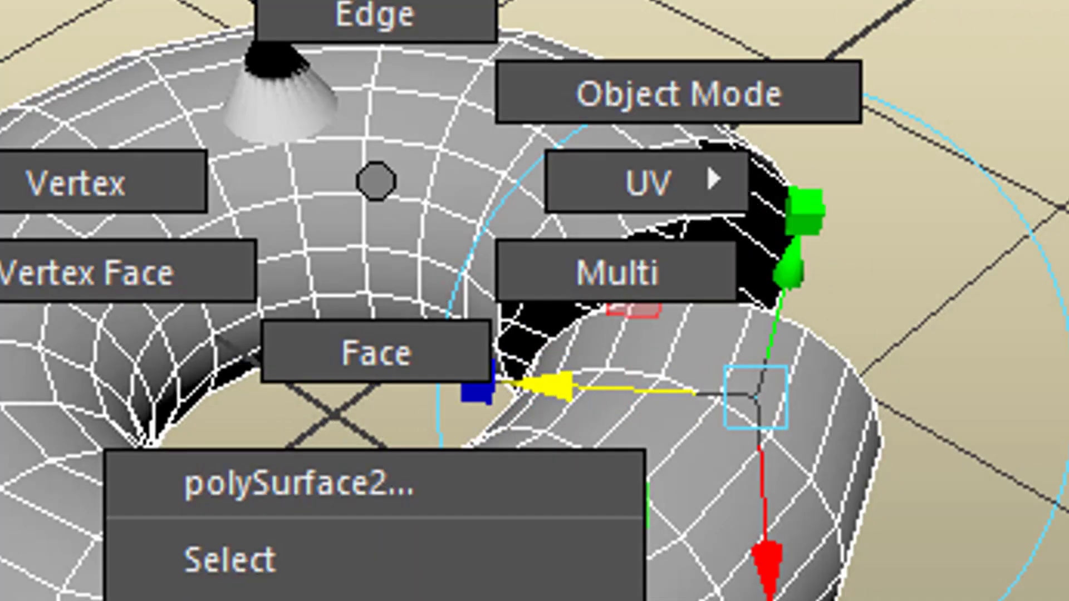
pyautogui.click(682, 94)
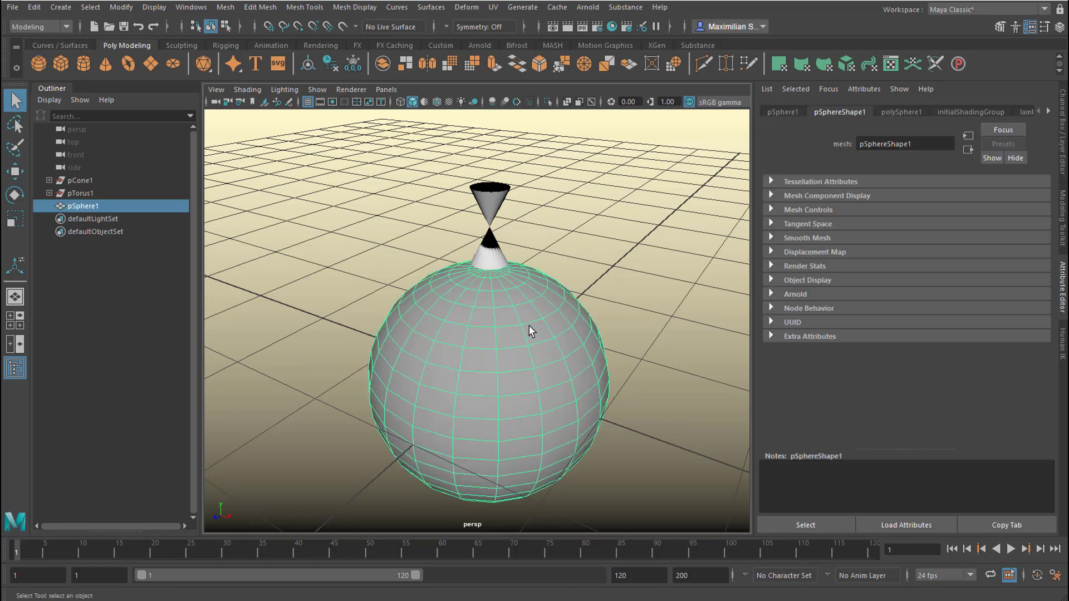
pyautogui.rightClick(531, 331)
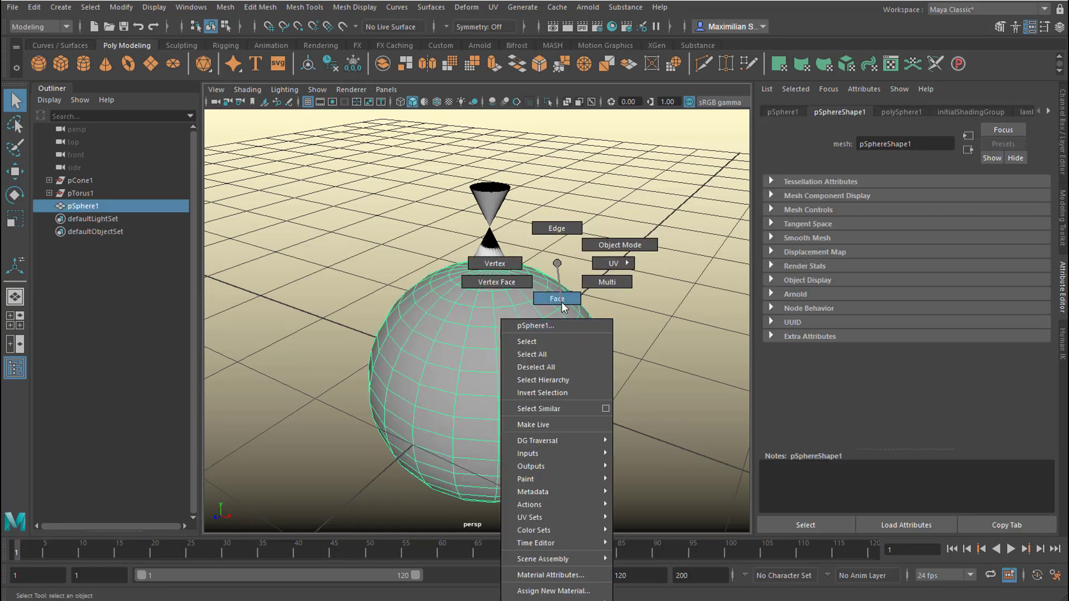